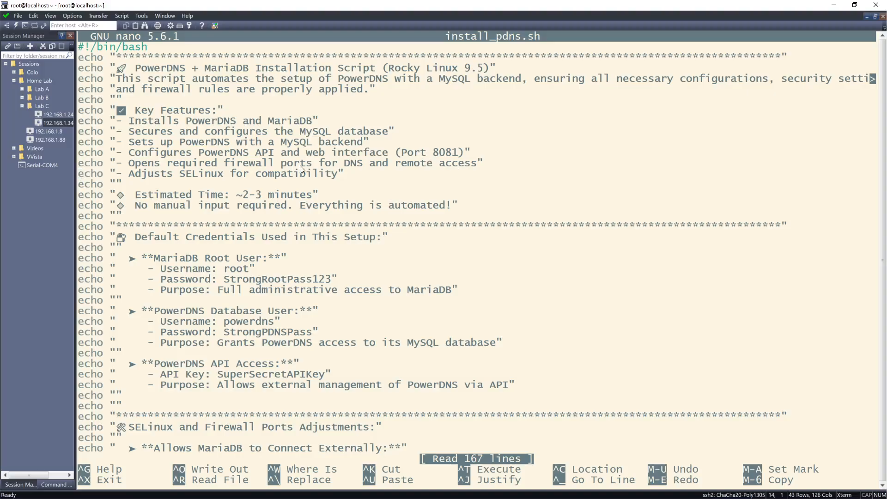
mouse_move(365, 173)
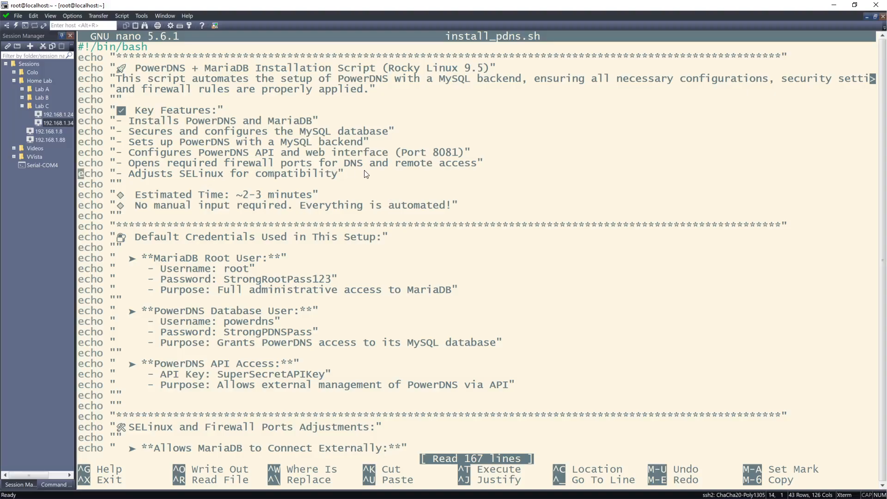
mouse_move(225, 189)
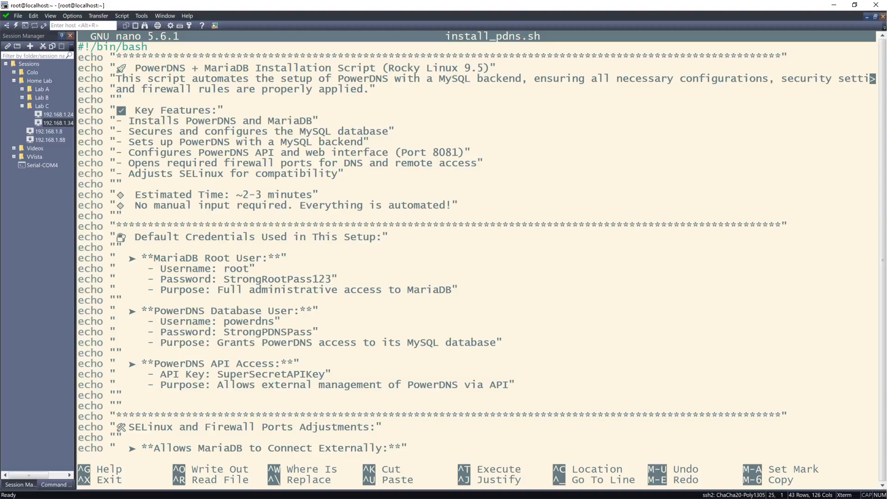
Step: Exit nano and run the now-executable install_pdns.sh with sudo, confirming the multi-line paste
scroll(down, 3)
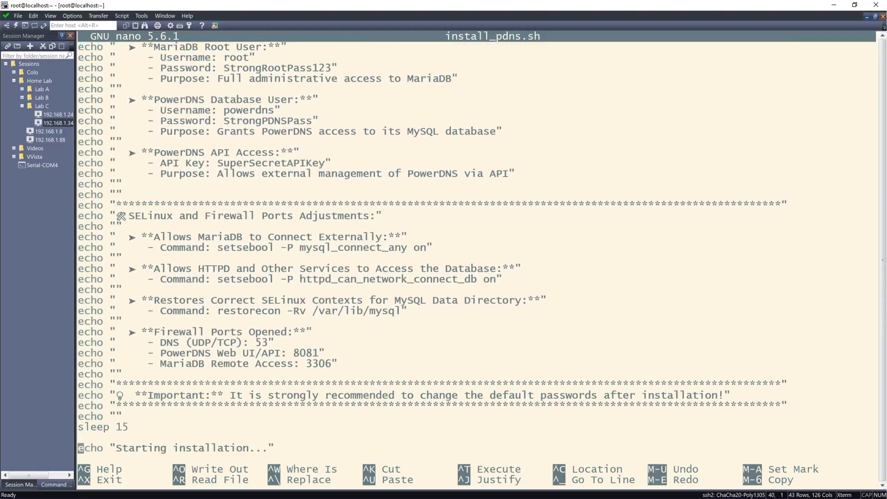
mouse_move(158, 221)
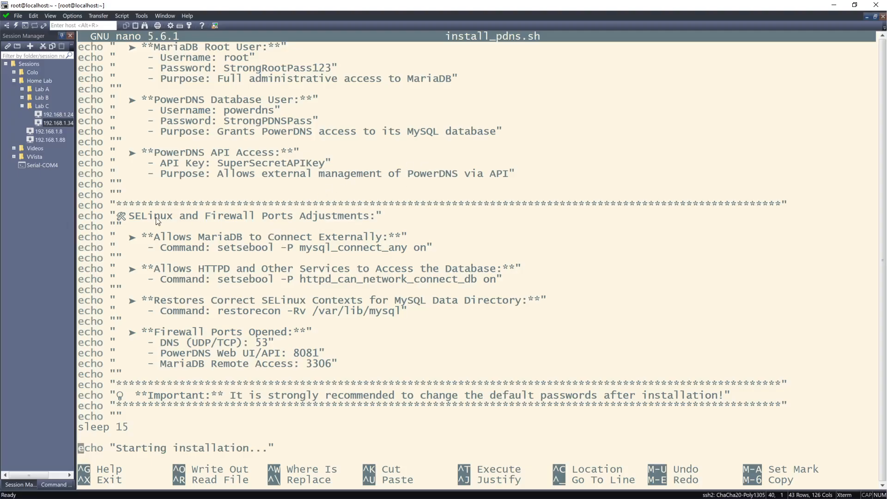
mouse_move(325, 223)
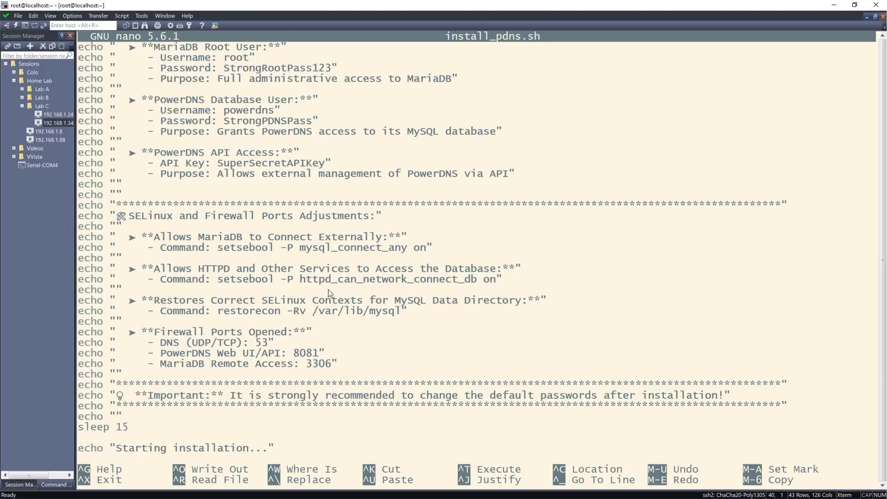
mouse_move(288, 281)
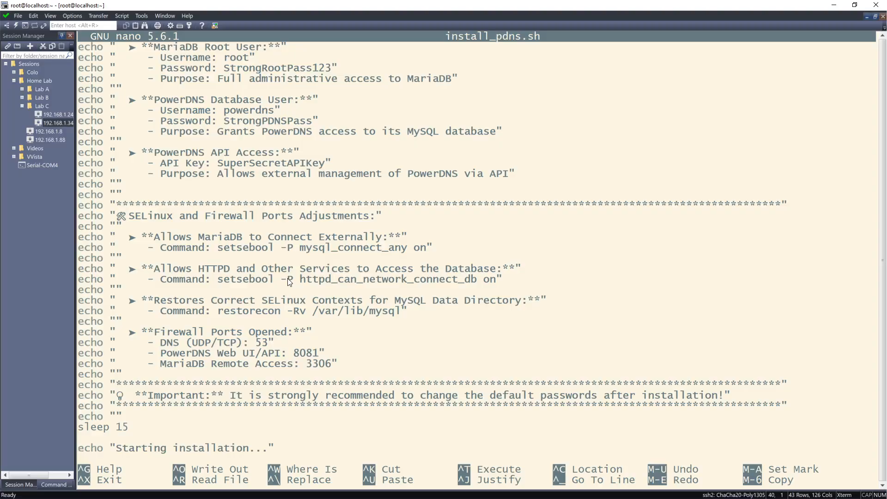
key(ctrl+x)
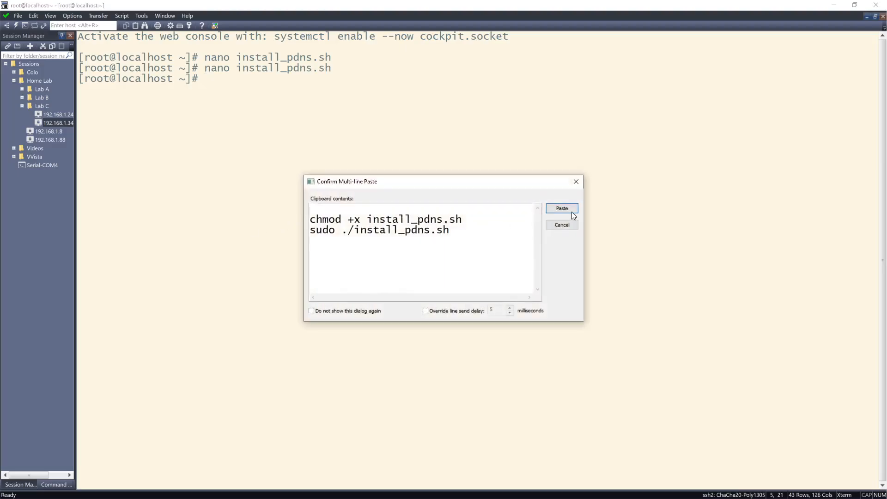
click(562, 208)
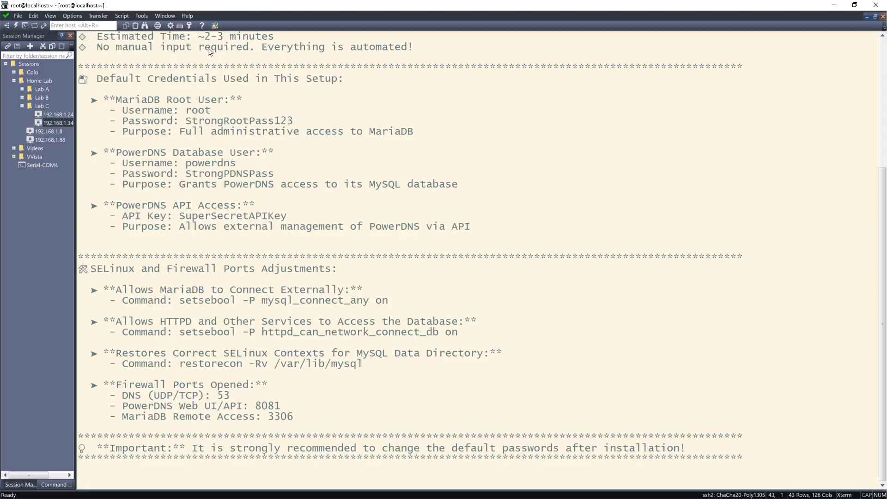
mouse_move(222, 45)
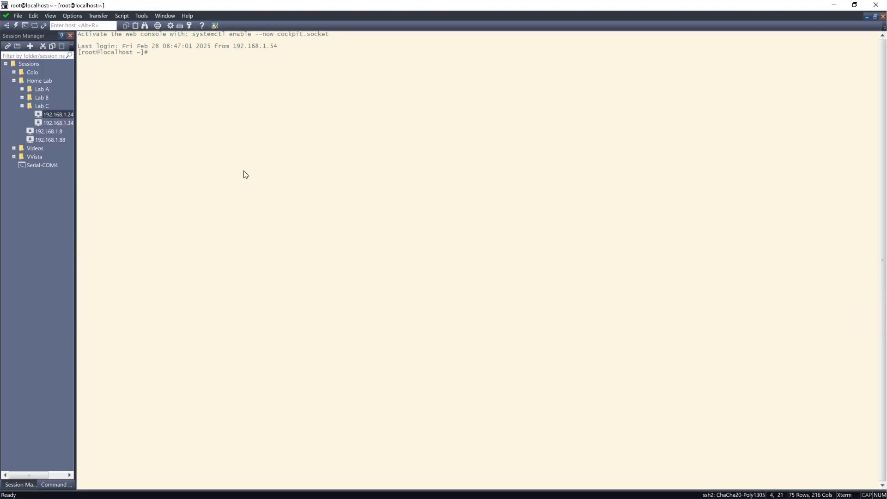
Step: List the home directory and open install_phpipam_pdns.sh in nano on the second server
text(ls)
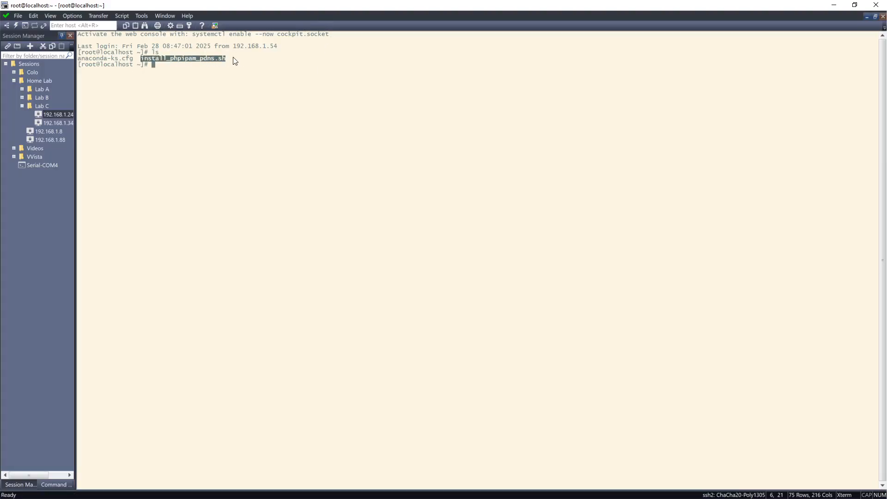
text(nan)
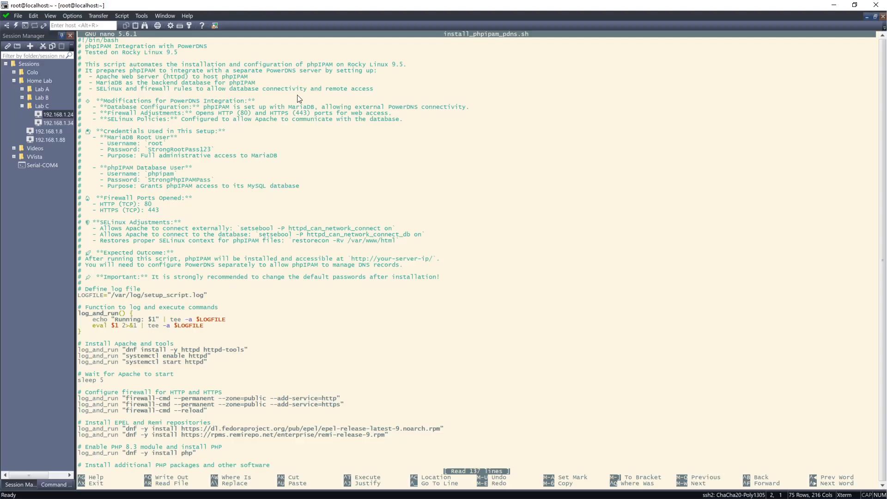
mouse_move(329, 75)
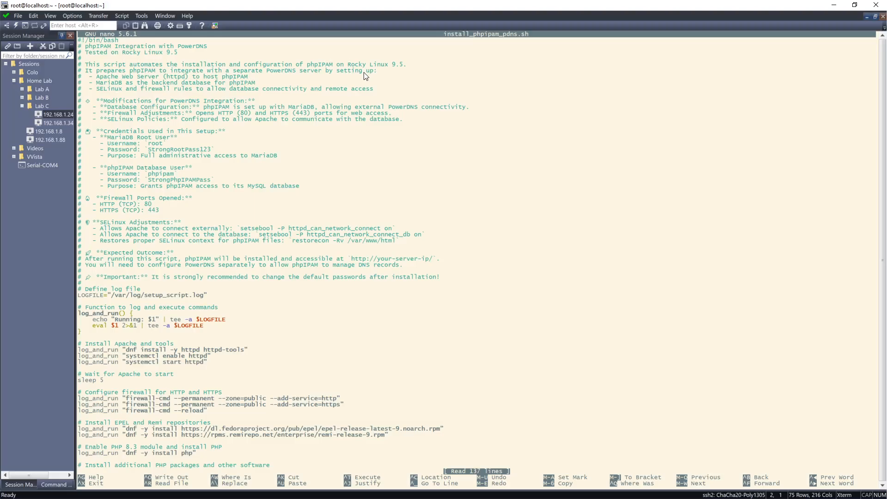
mouse_move(272, 76)
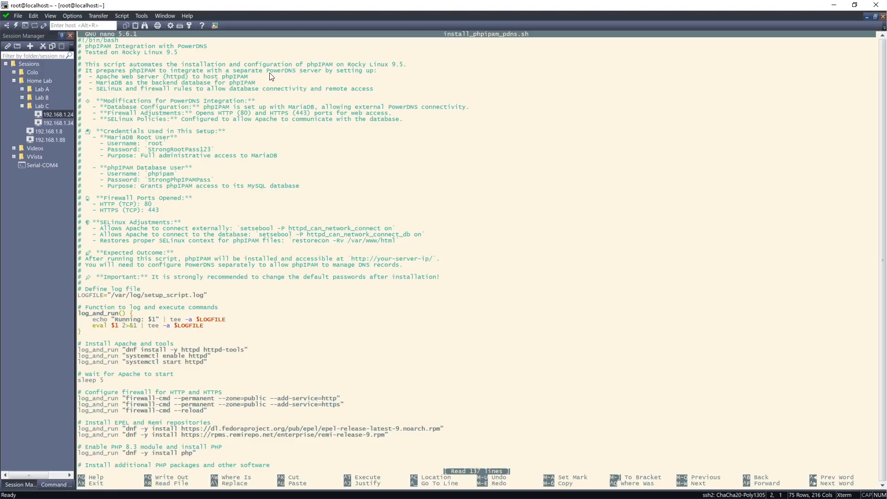
mouse_move(314, 77)
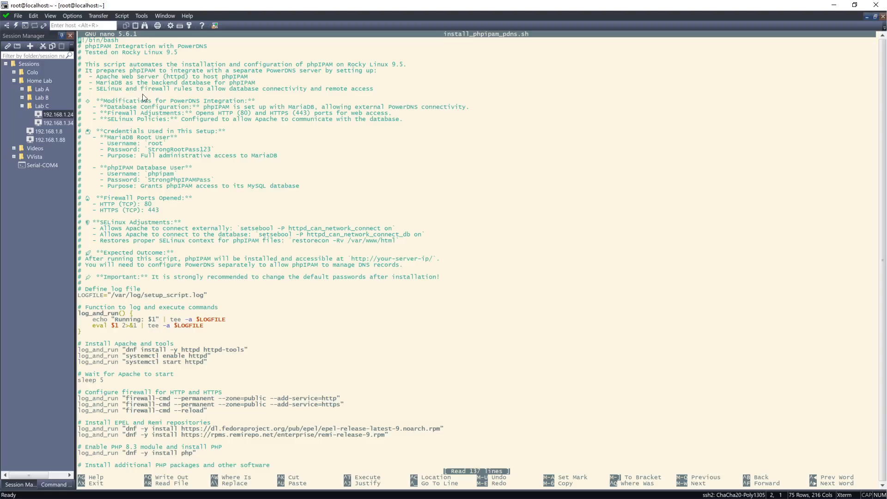
mouse_move(185, 97)
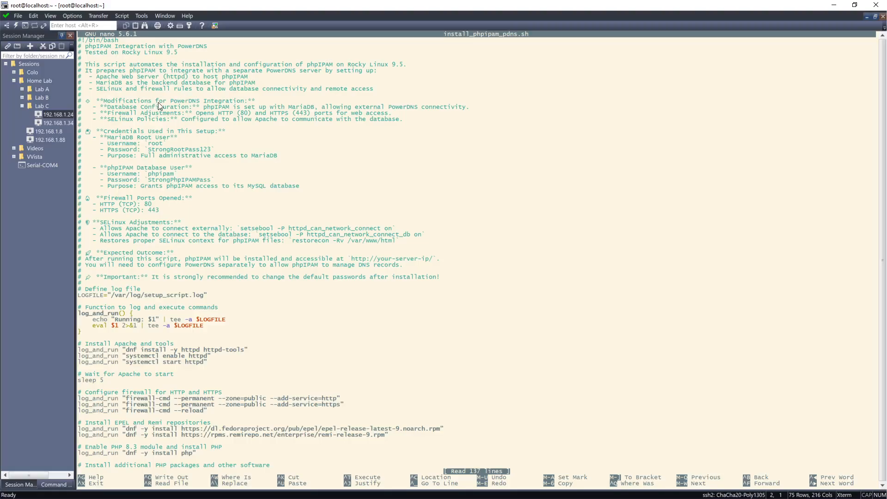
mouse_move(112, 113)
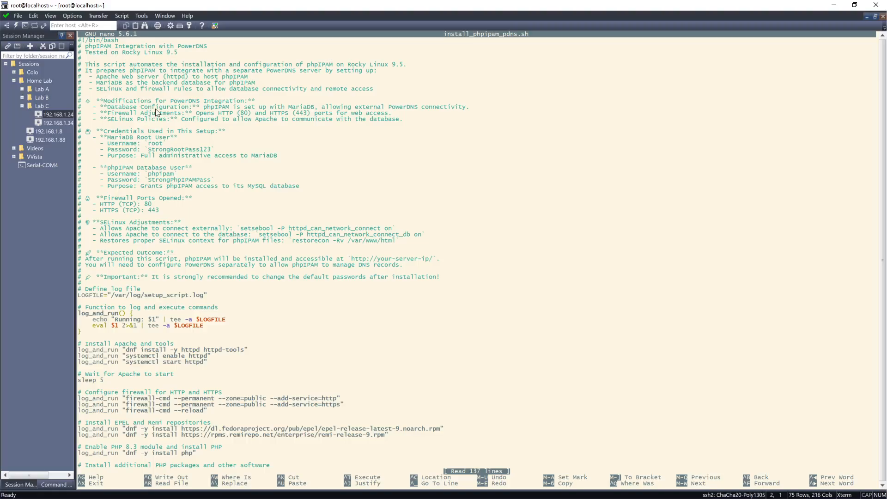
mouse_move(152, 172)
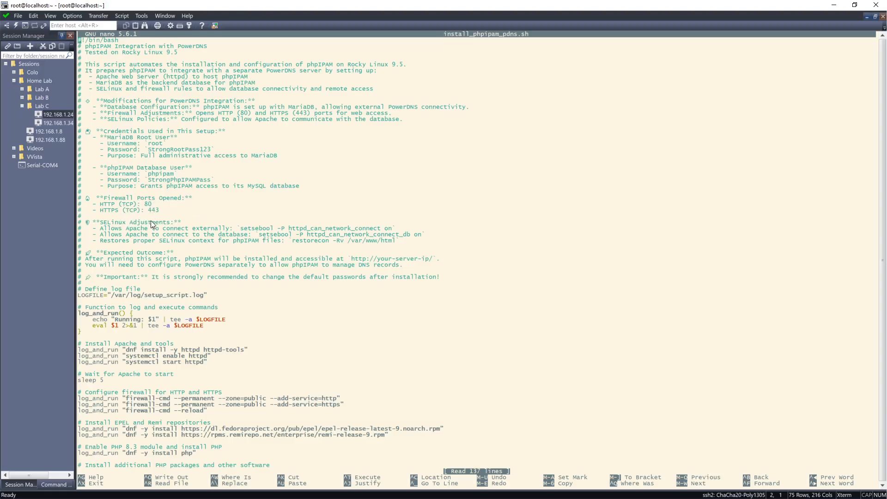
mouse_move(110, 227)
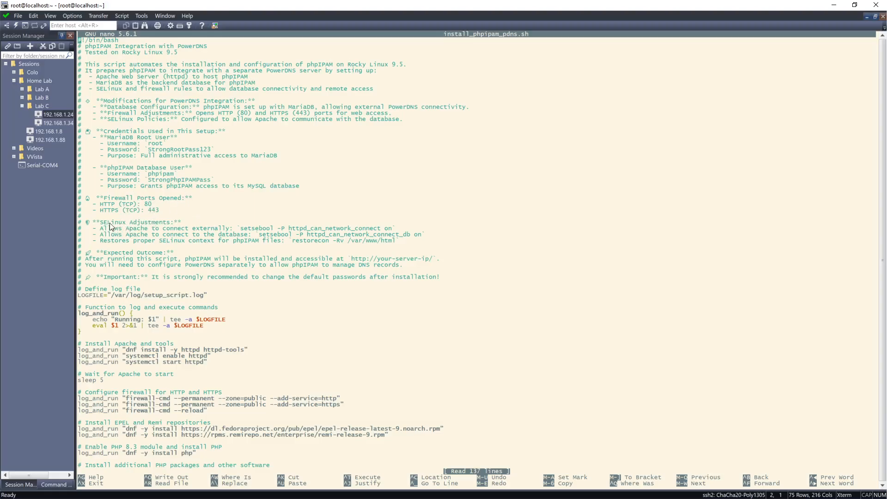
mouse_move(158, 227)
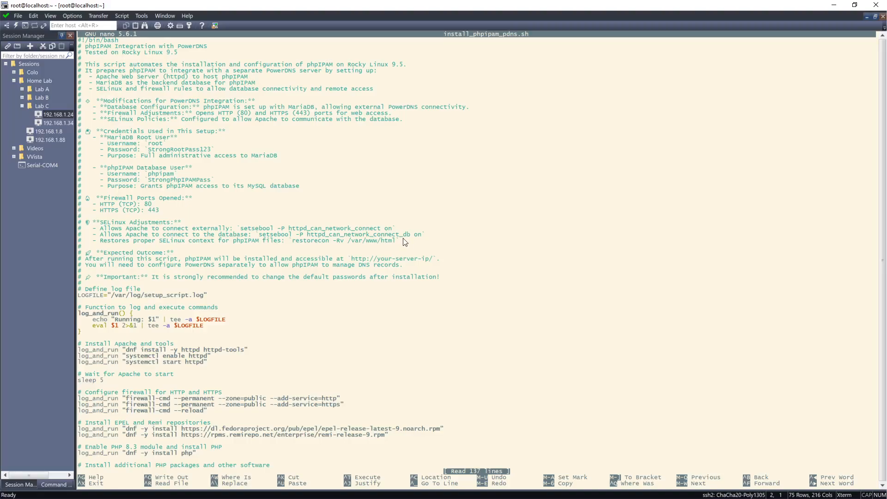
mouse_move(244, 183)
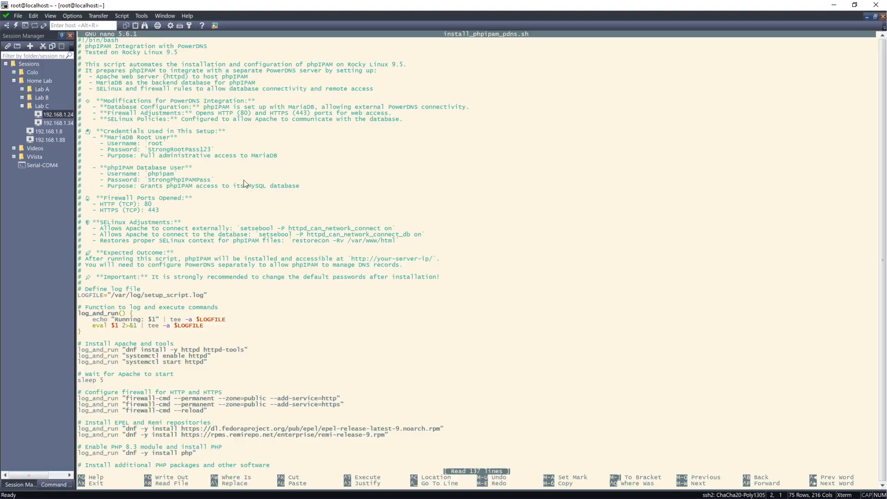
mouse_move(57, 123)
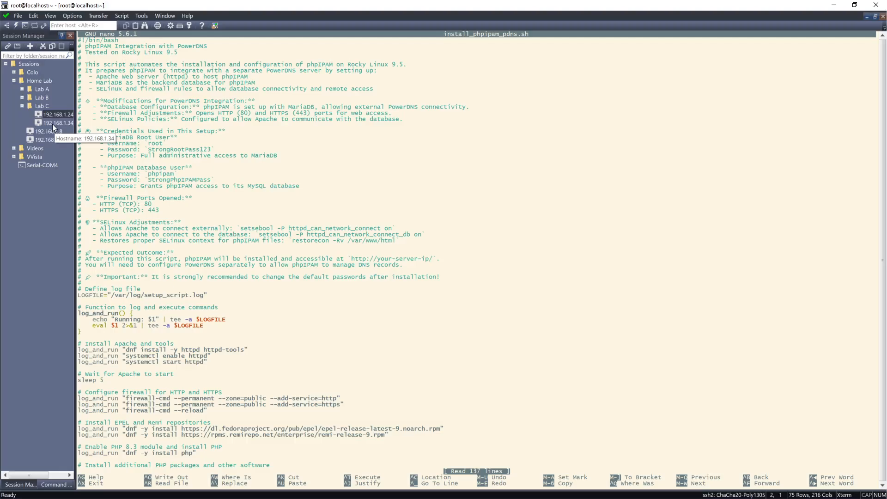
mouse_move(253, 164)
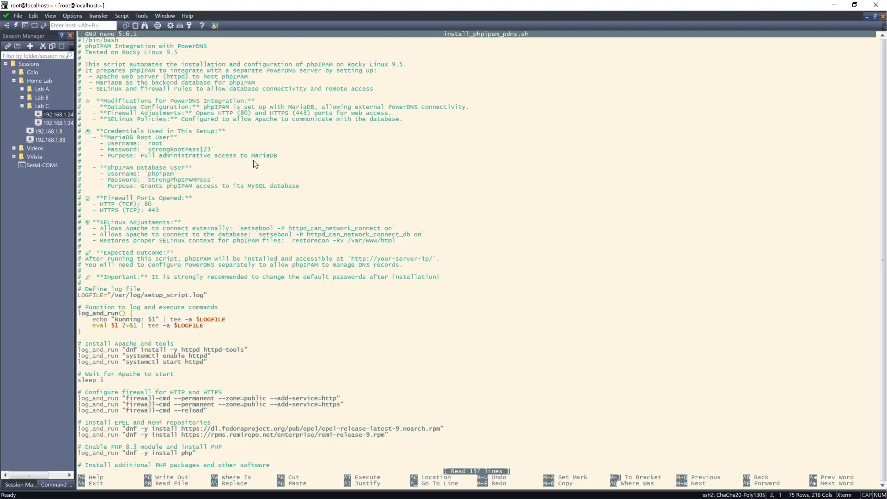
mouse_move(288, 294)
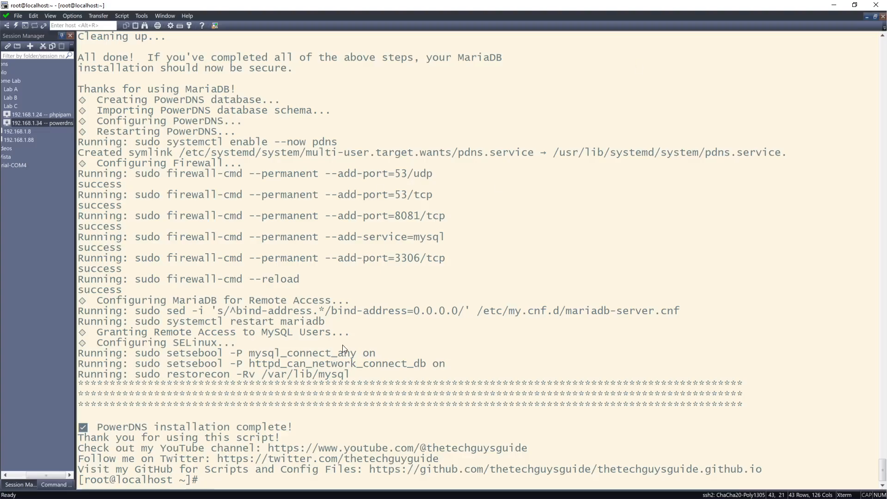
mouse_move(176, 349)
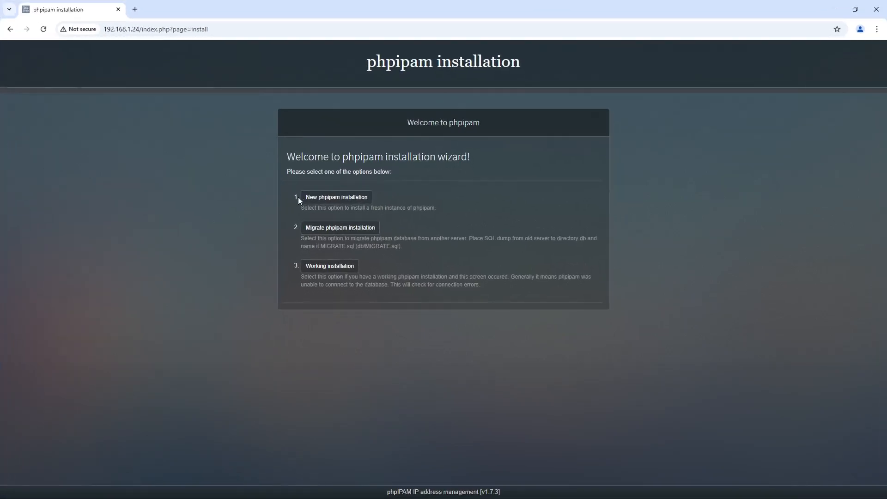
Step: Run a fresh automatic database installation using MySQL user root and its password
click(336, 197)
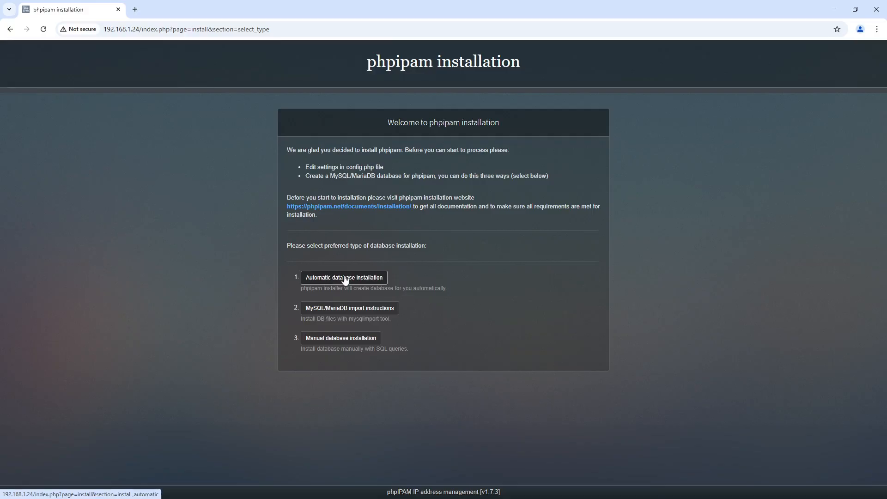
click(344, 277)
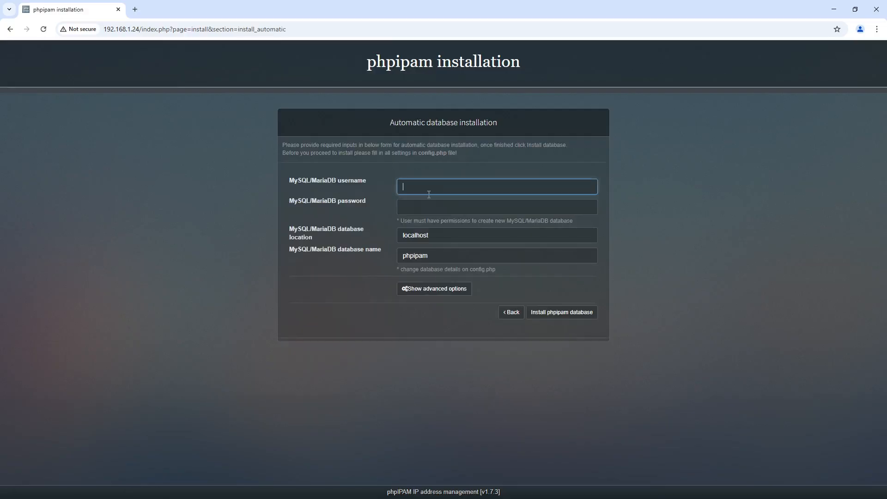
text(root)
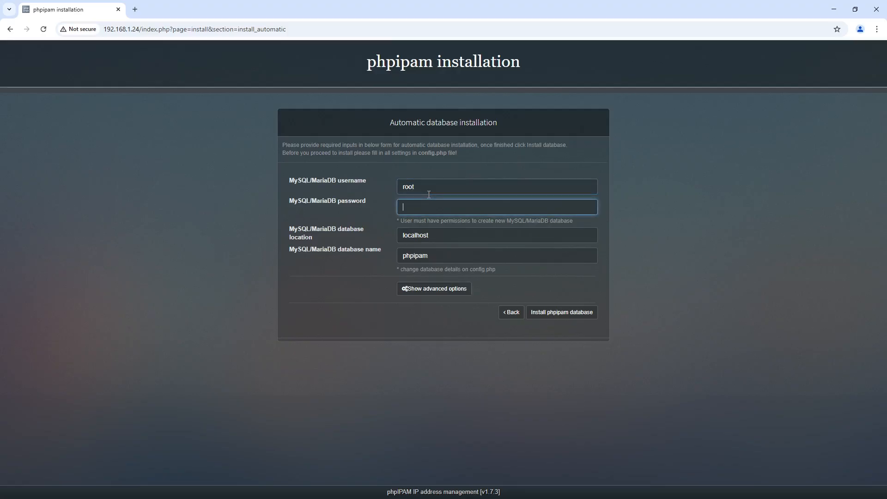
text(password)
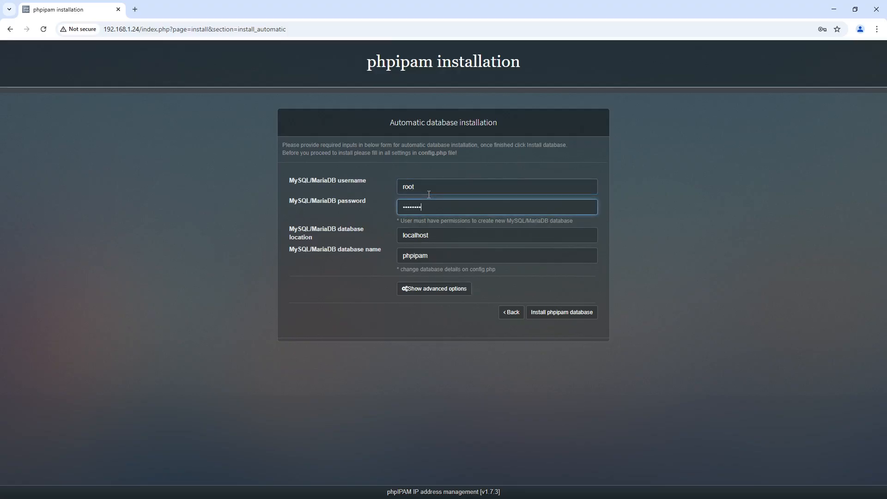
click(562, 311)
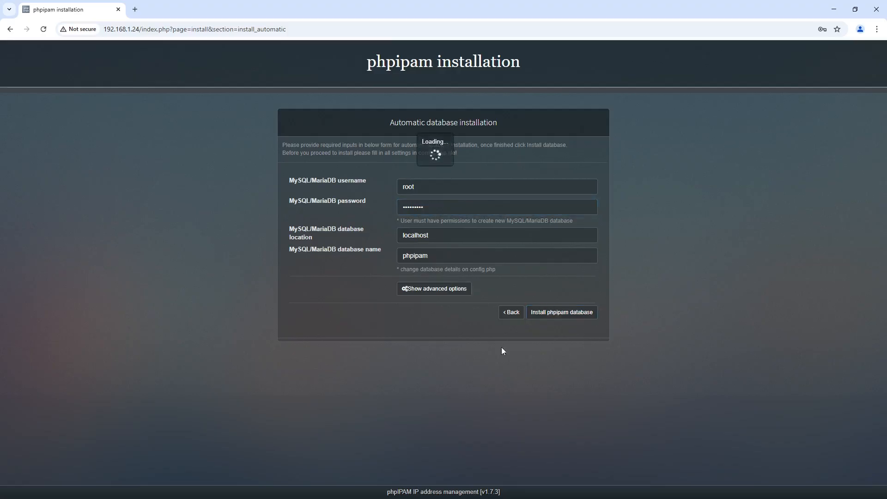
click(561, 312)
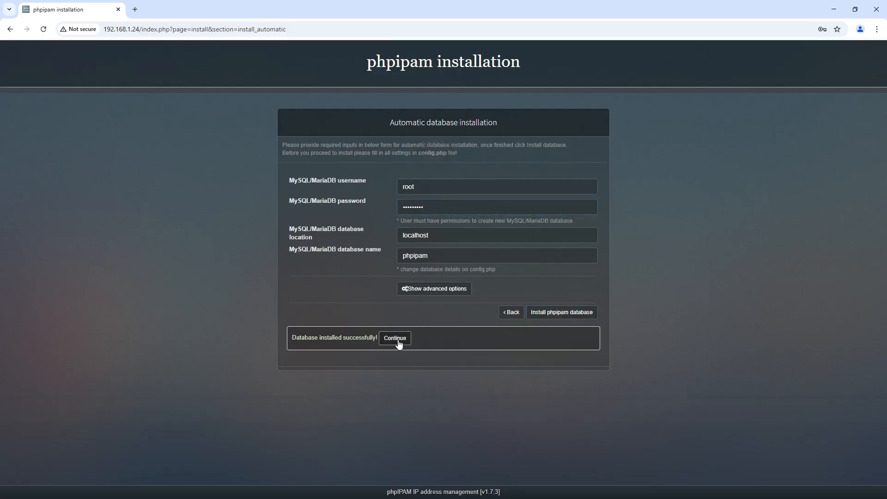
Step: Save the admin password and site settings, finishing at the login page
click(395, 338)
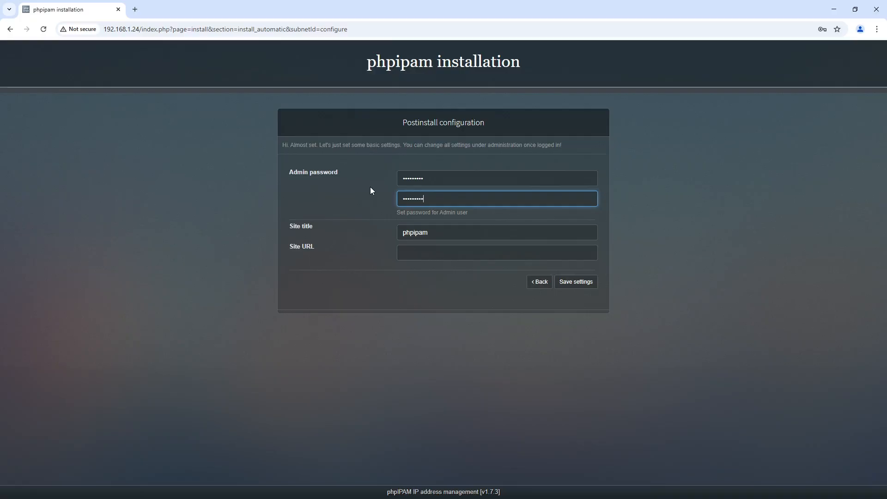
click(575, 281)
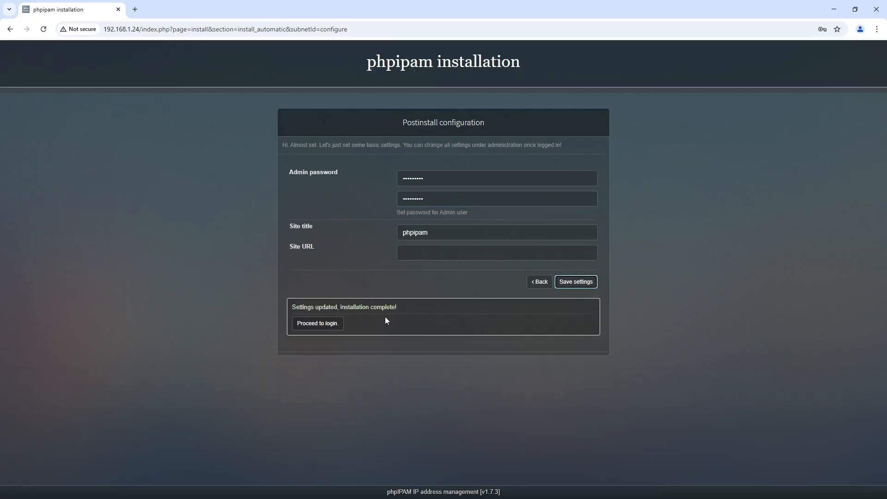
click(317, 324)
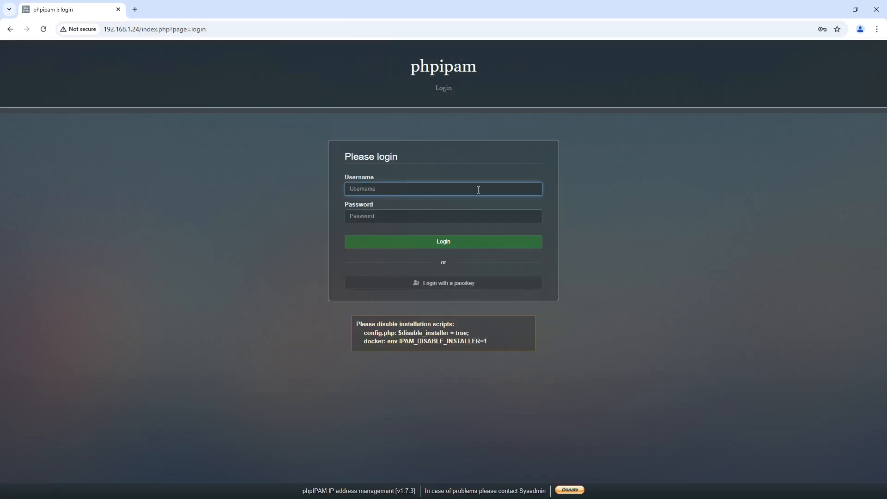
Step: Log in to phpIPAM as admin and land on the dashboard
text(admin)
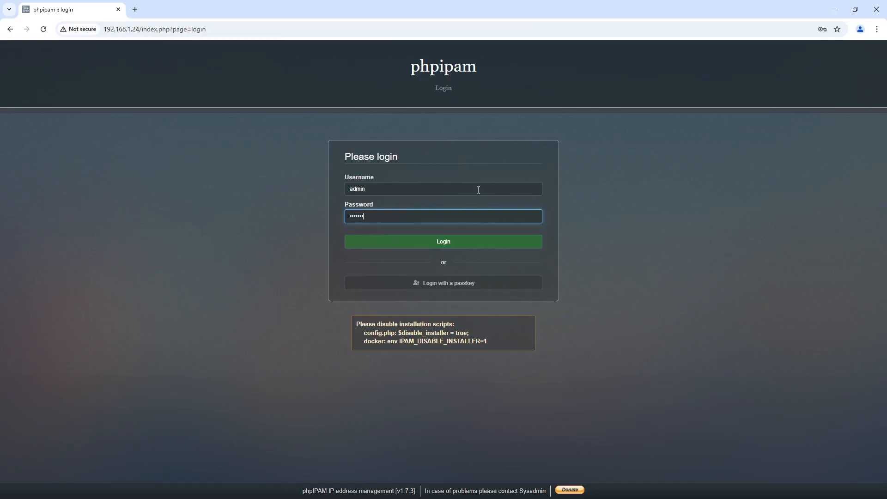
click(443, 241)
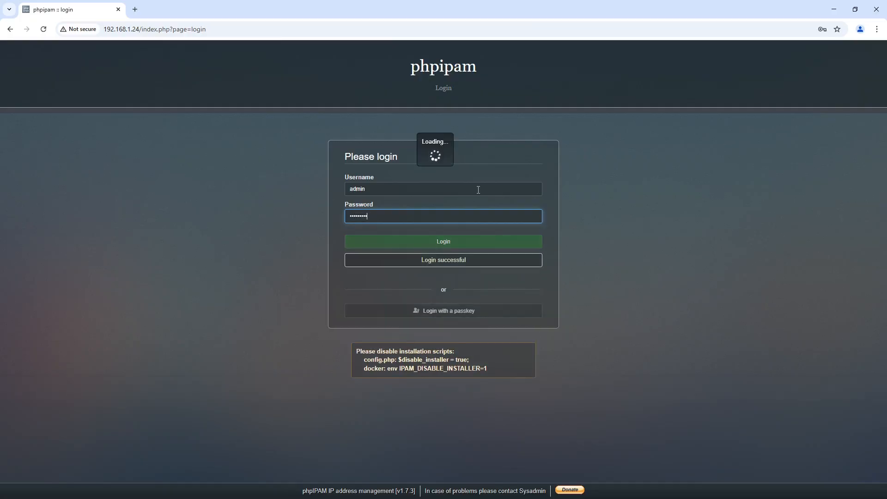
click(443, 241)
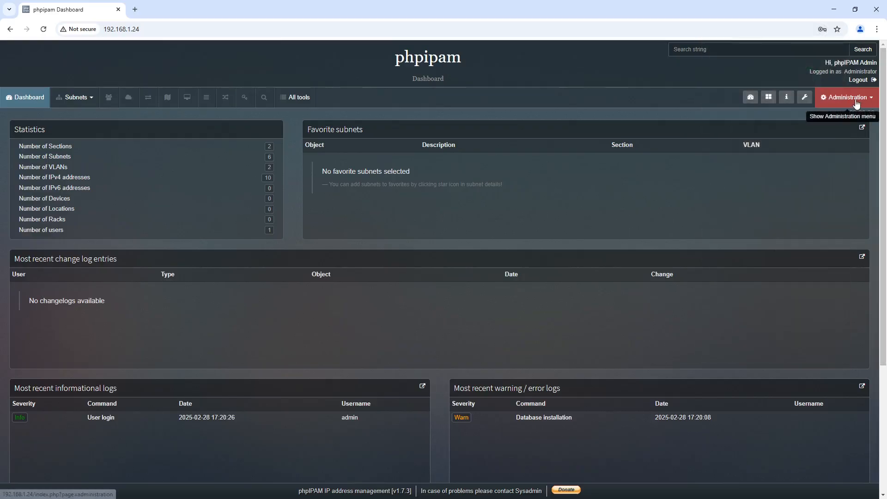
Step: In phpIPAM server settings enable PowerDNS, set FPing path to /usr/sbin/fping and save
click(846, 97)
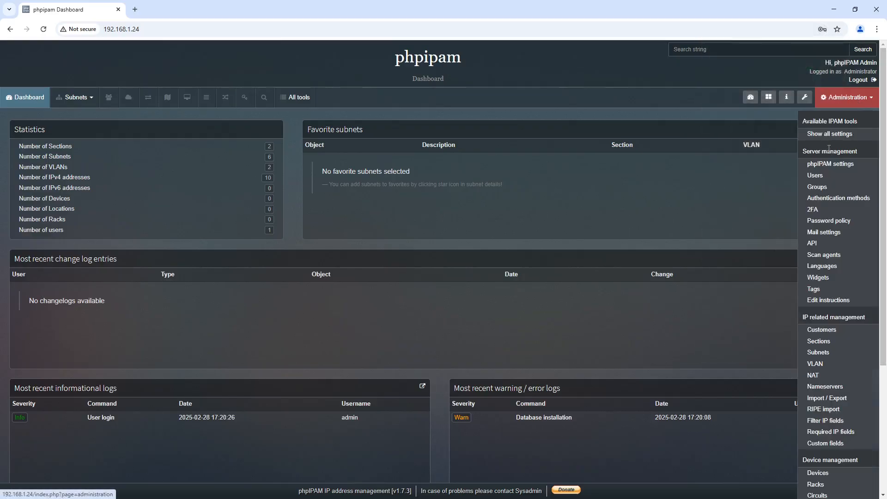
click(830, 163)
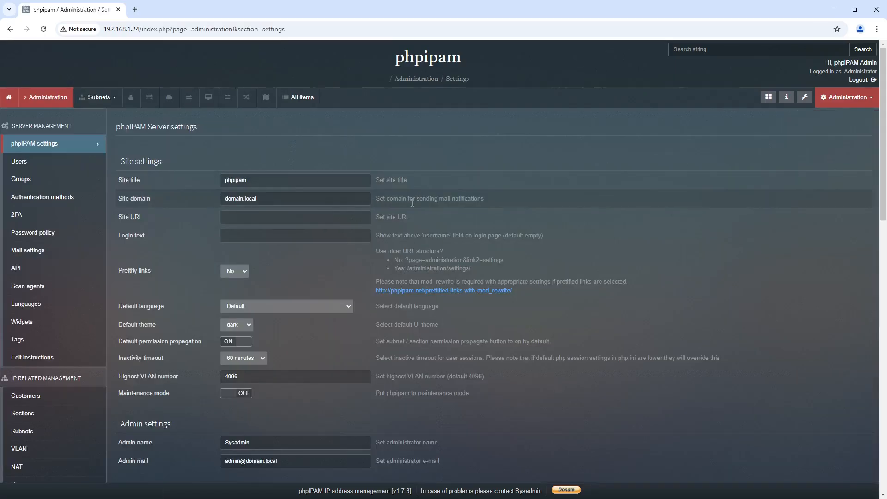
scroll(down, 3)
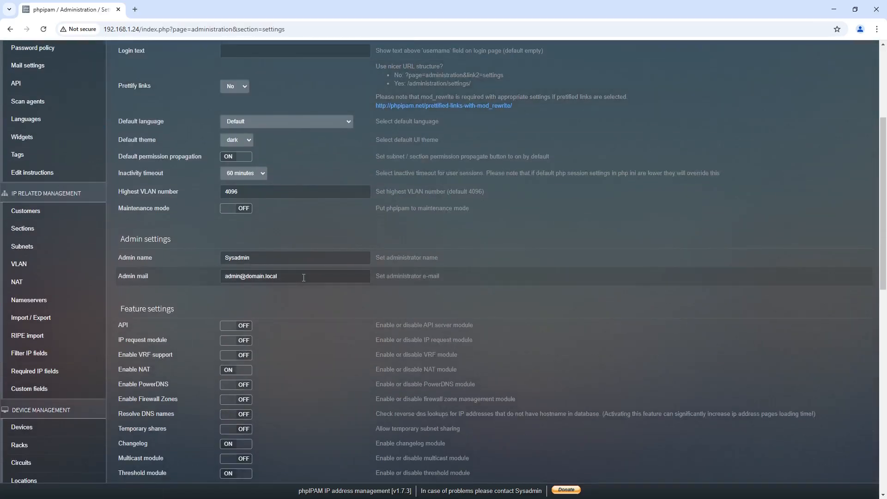
scroll(down, 3)
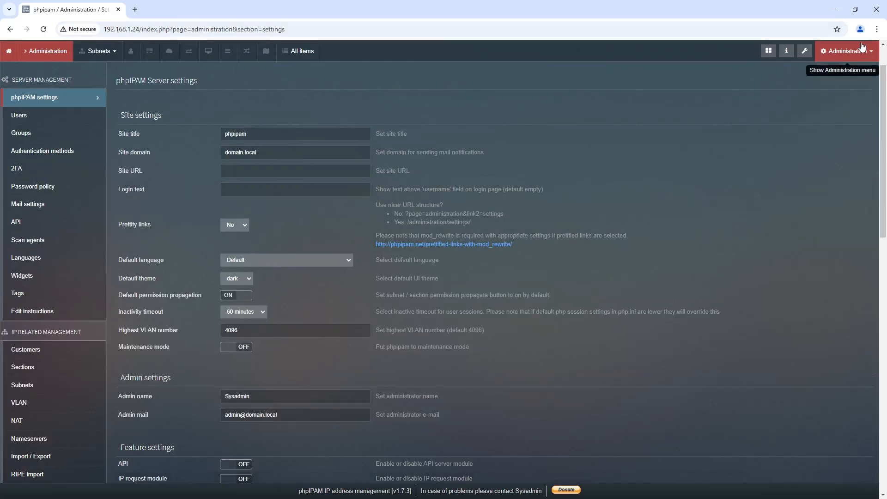
scroll(down, 3)
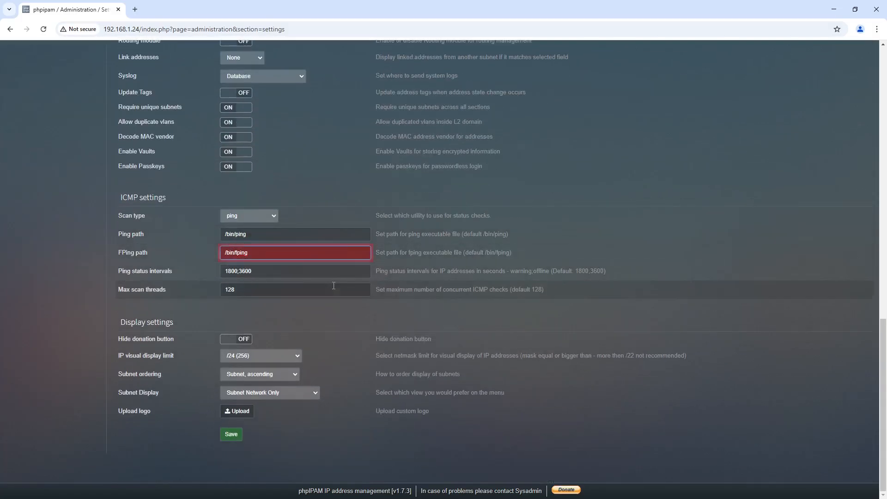
text(/usr/sbin/fping)
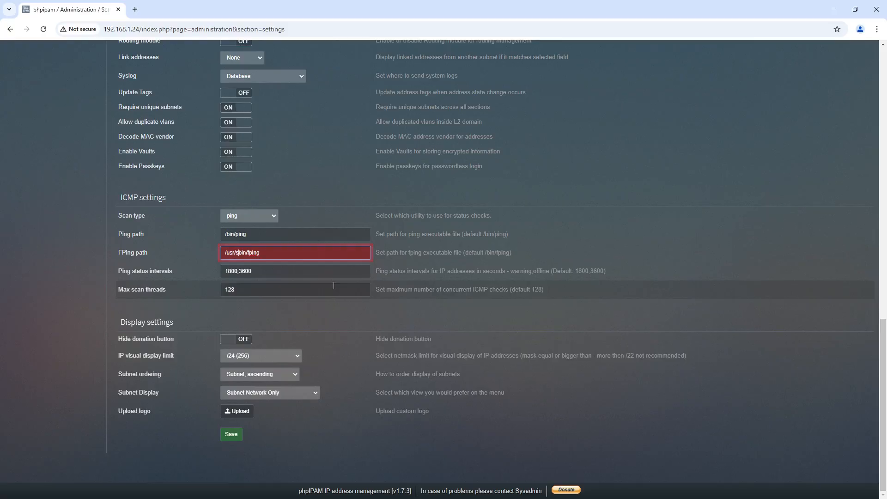
click(230, 434)
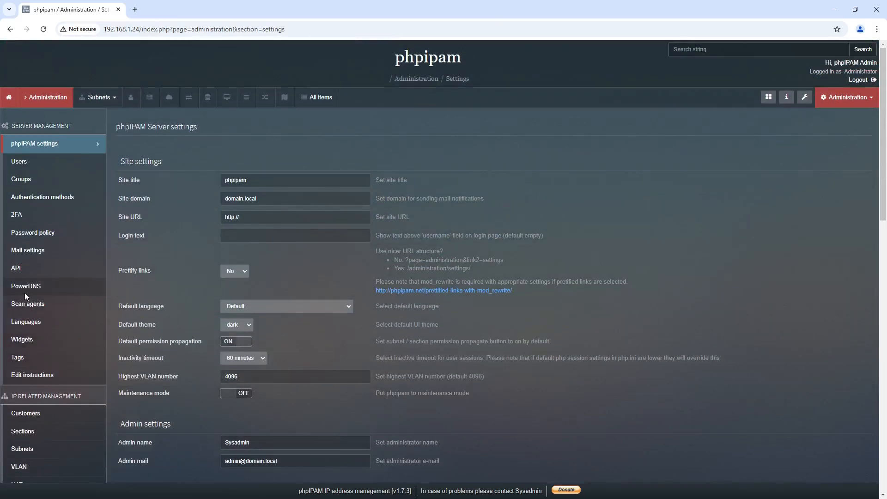
Step: In PowerDNS settings enter host 192.168.1.34, database powerdns and username powerdns
click(26, 286)
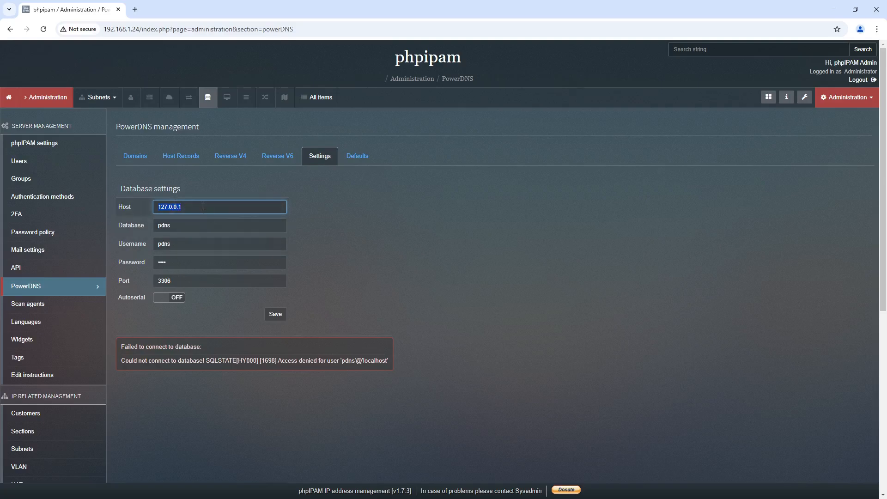
text(192.168.1.34)
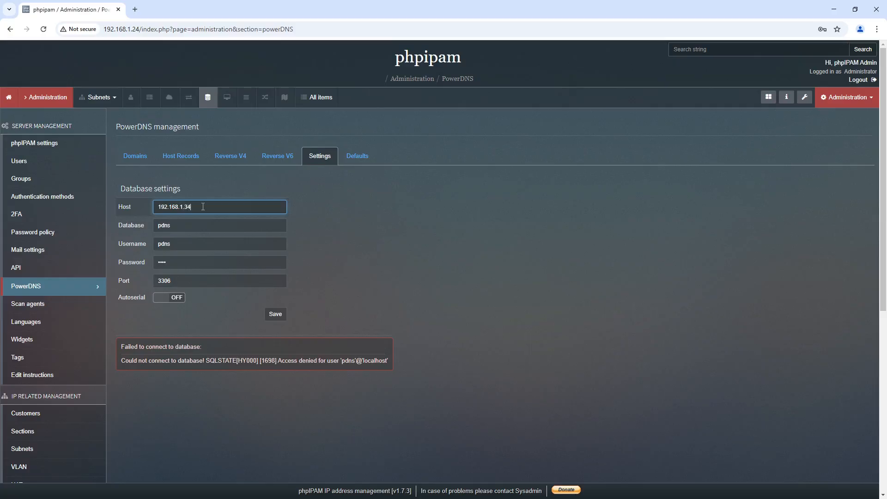
click(220, 226)
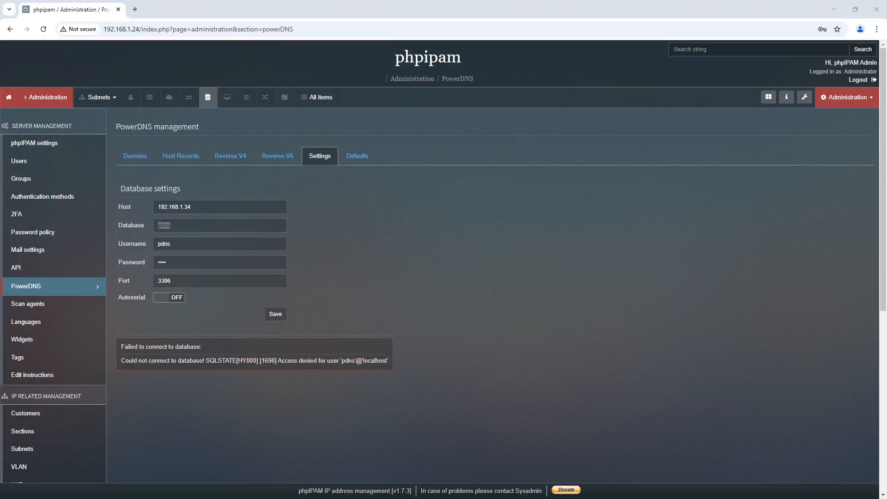
text(powerdns)
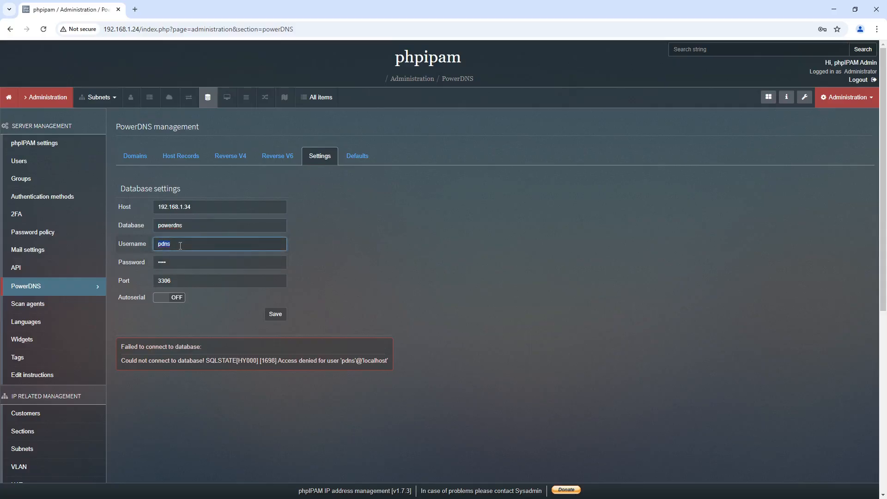
text(powerdns)
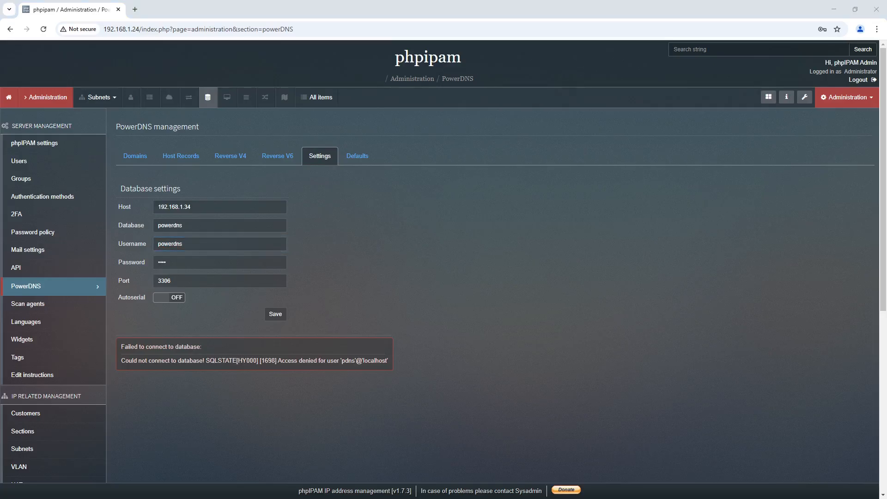
Step: Fill the PowerDNS database password, switch Autoserial on and save the settings
click(220, 261)
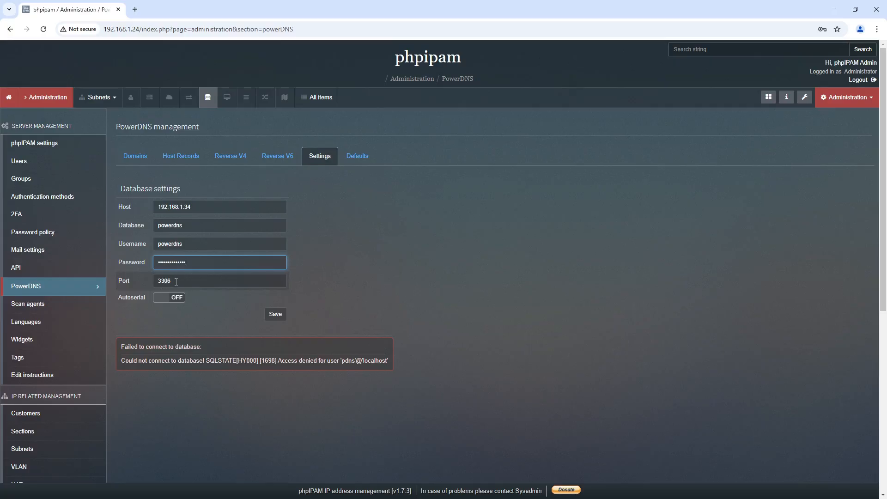
mouse_move(158, 305)
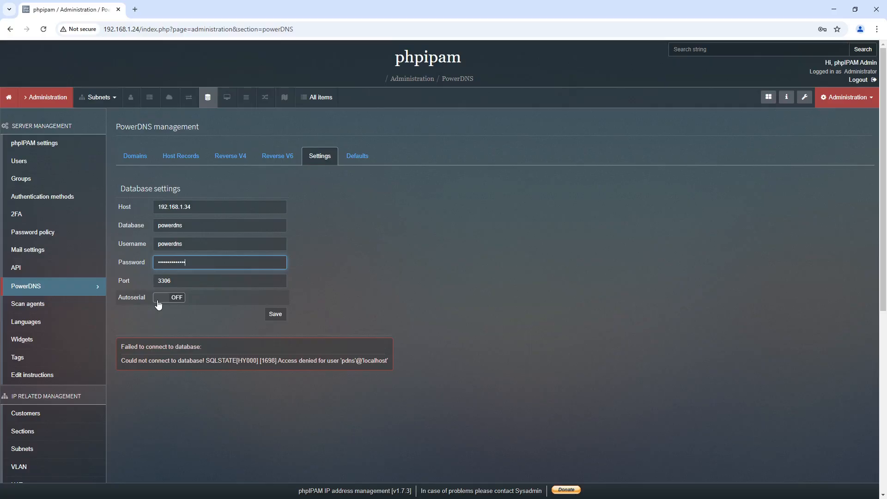
click(168, 297)
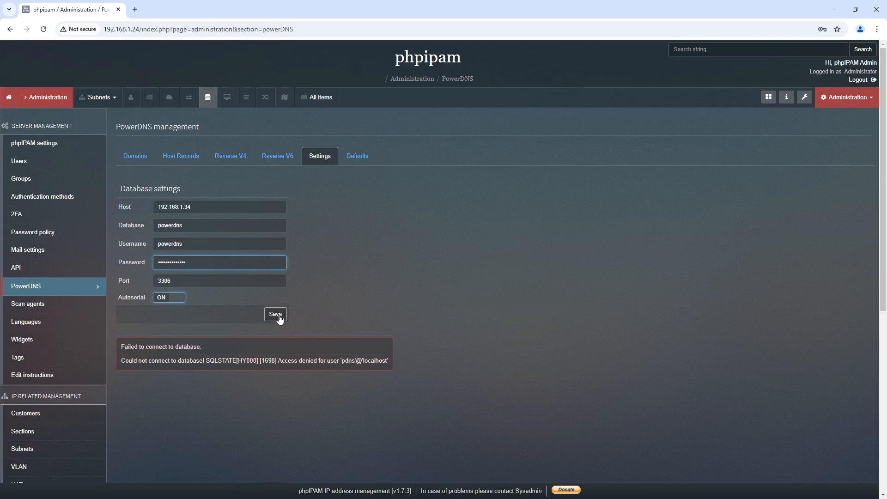
click(276, 314)
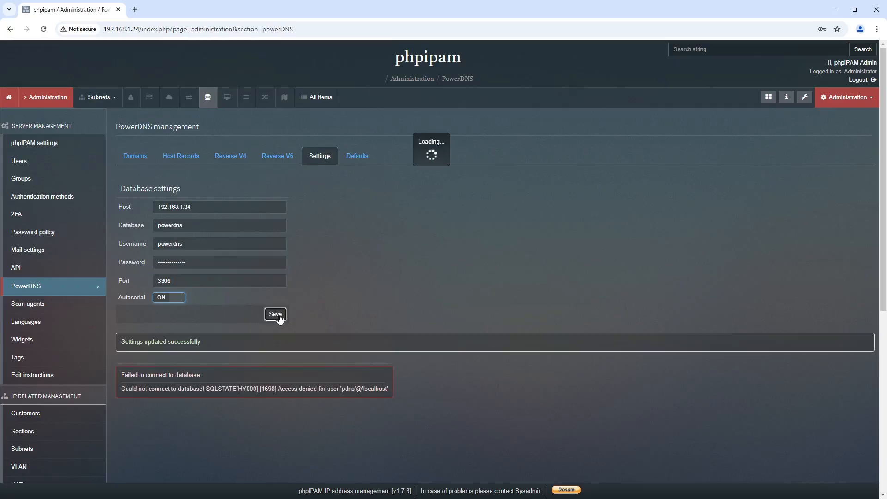
Step: Reload PowerDNS and view Settings, now showing database connection ok
click(275, 314)
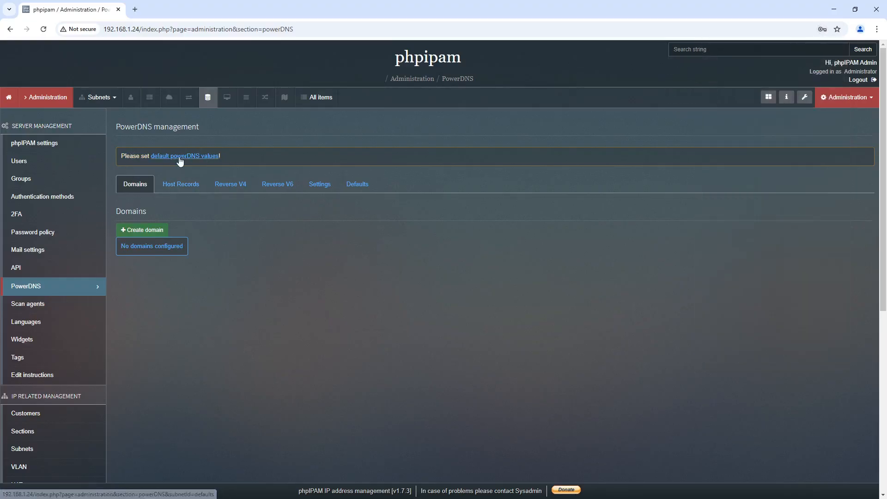
mouse_move(209, 229)
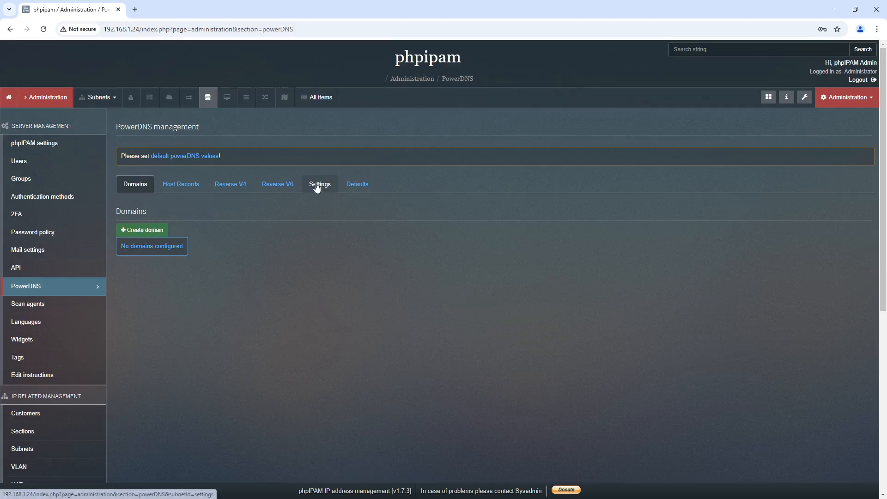
click(320, 184)
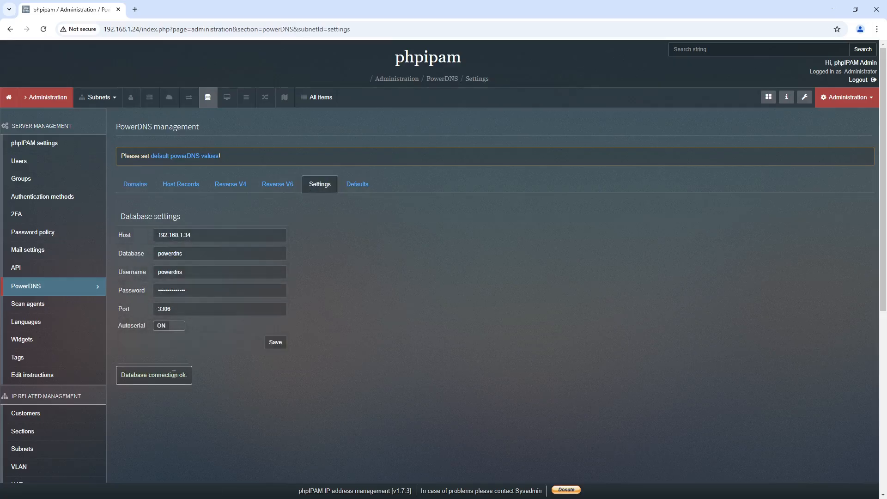